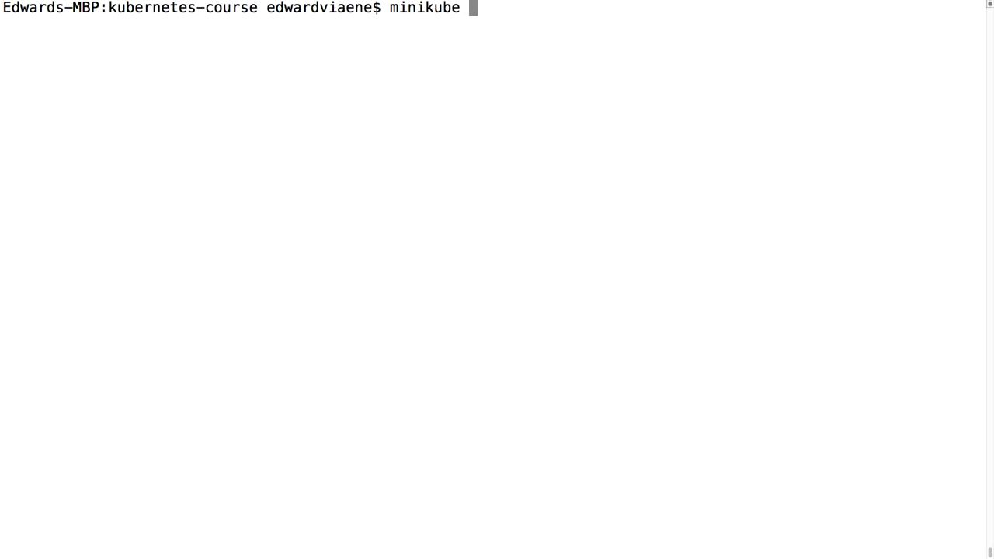
text(dashboard --url)
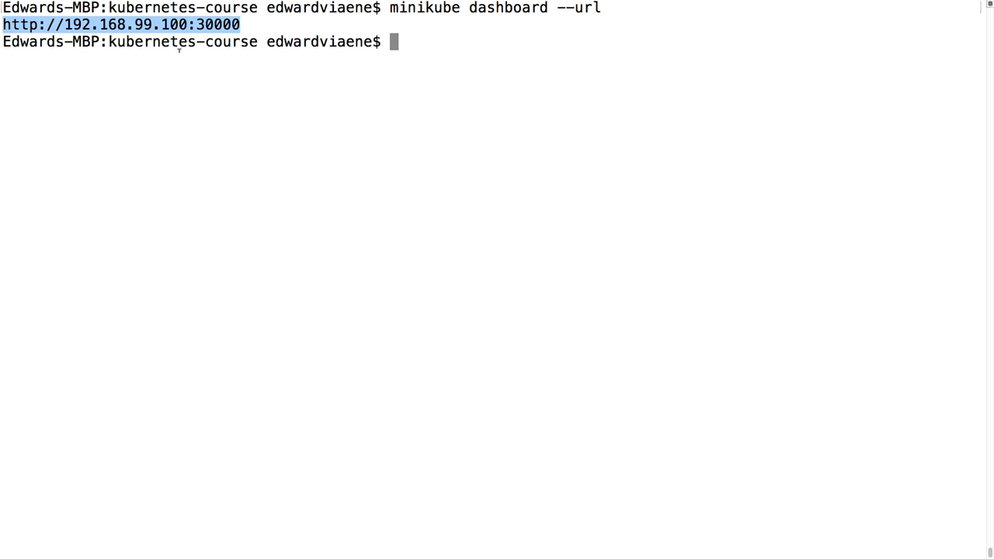
mouse_move(339, 160)
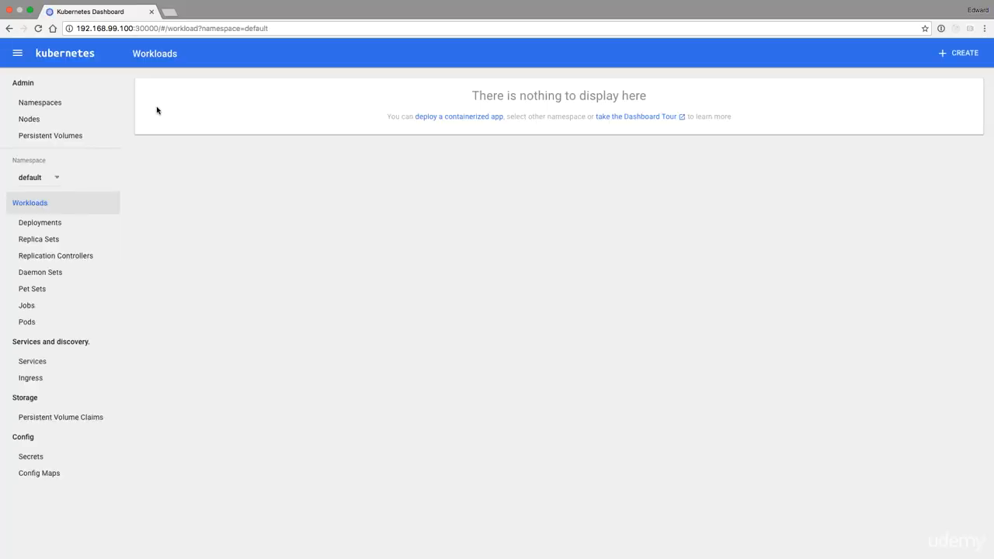
mouse_move(109, 93)
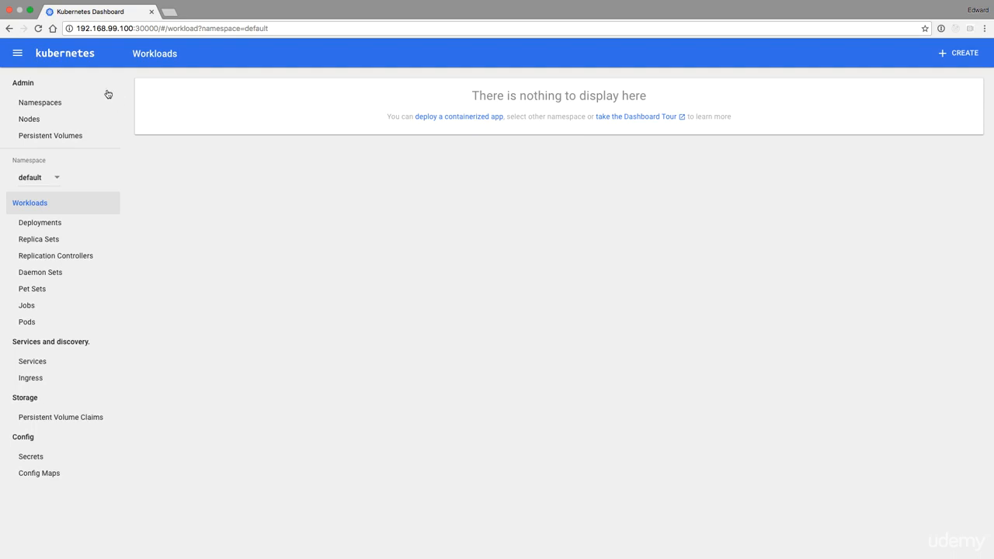
mouse_move(23, 82)
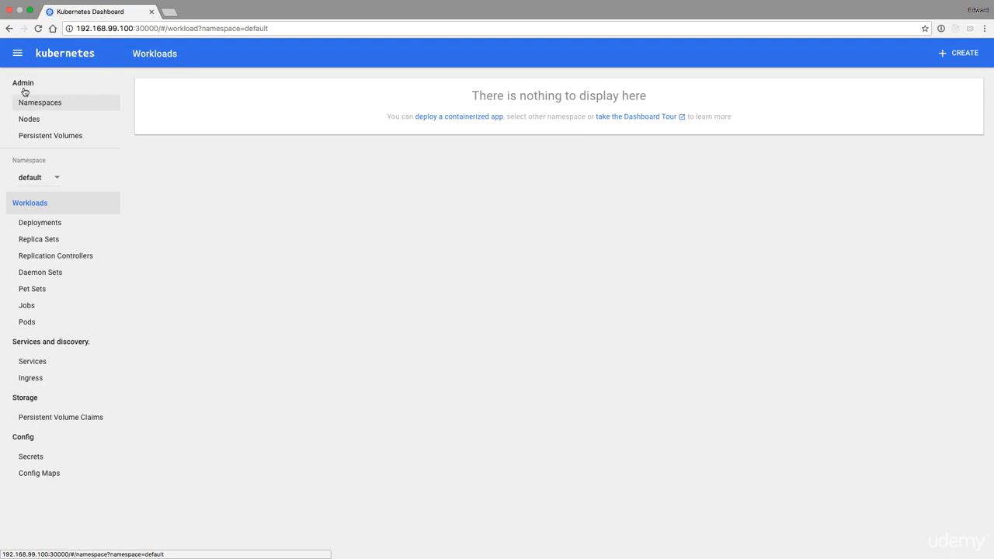
mouse_move(69, 190)
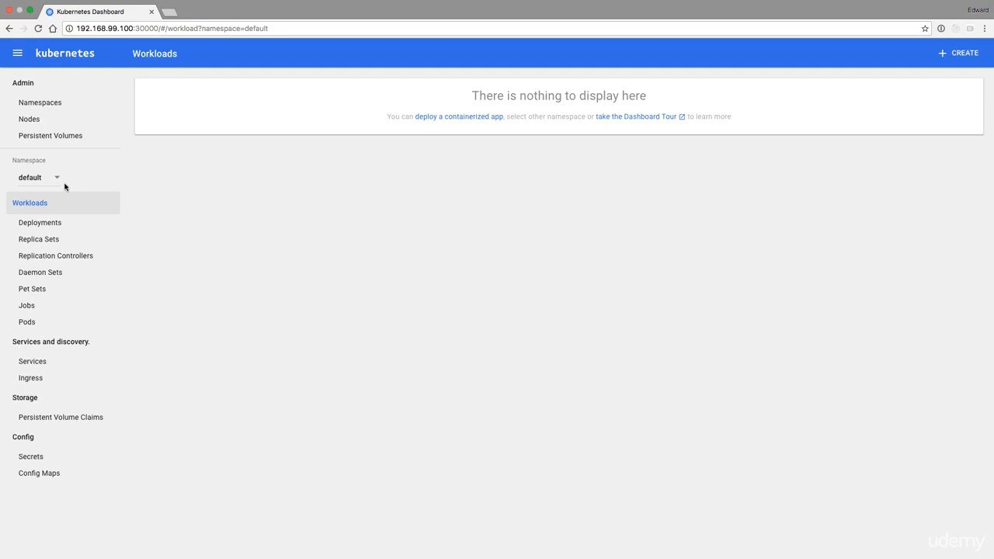
Go to Namespaces and view the default namespace's details page with no events
click(40, 103)
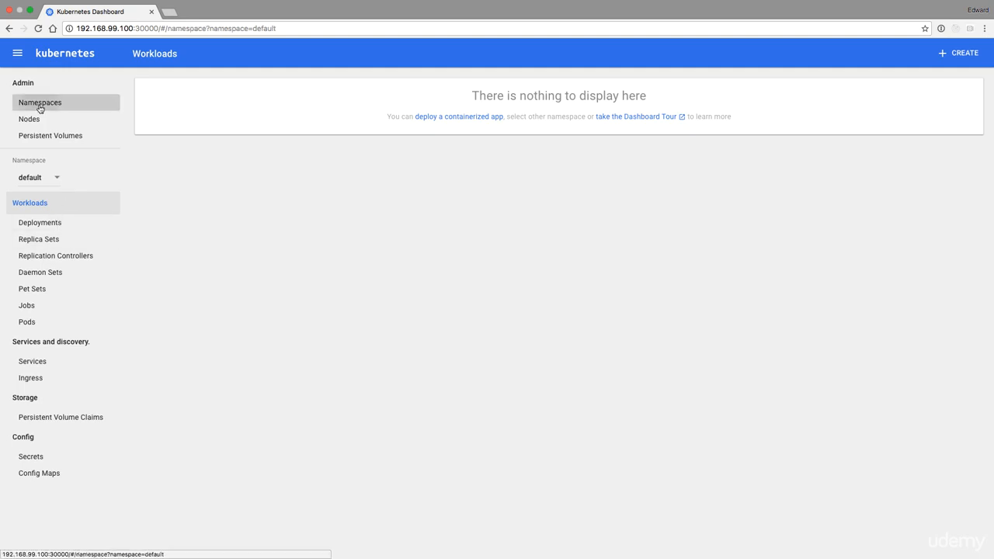
click(40, 102)
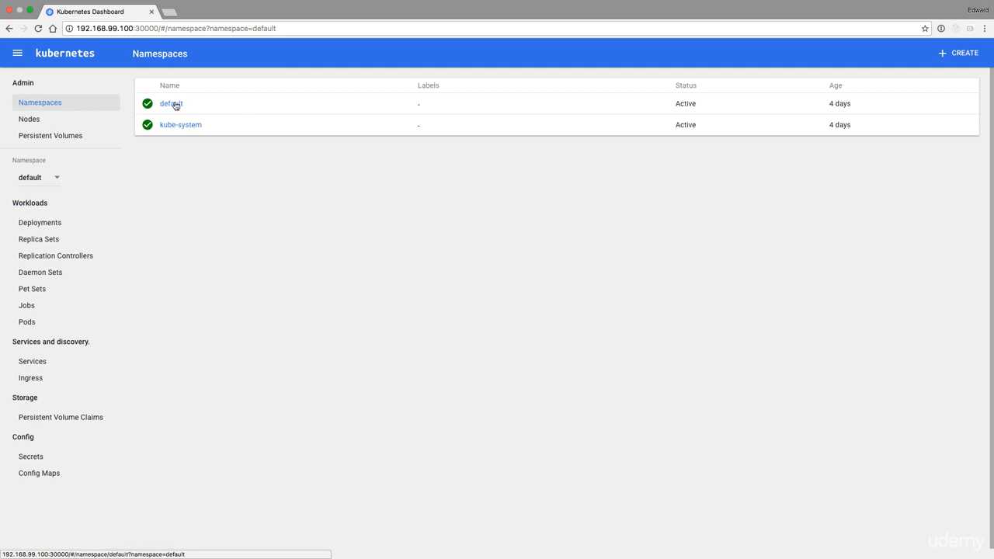
click(171, 103)
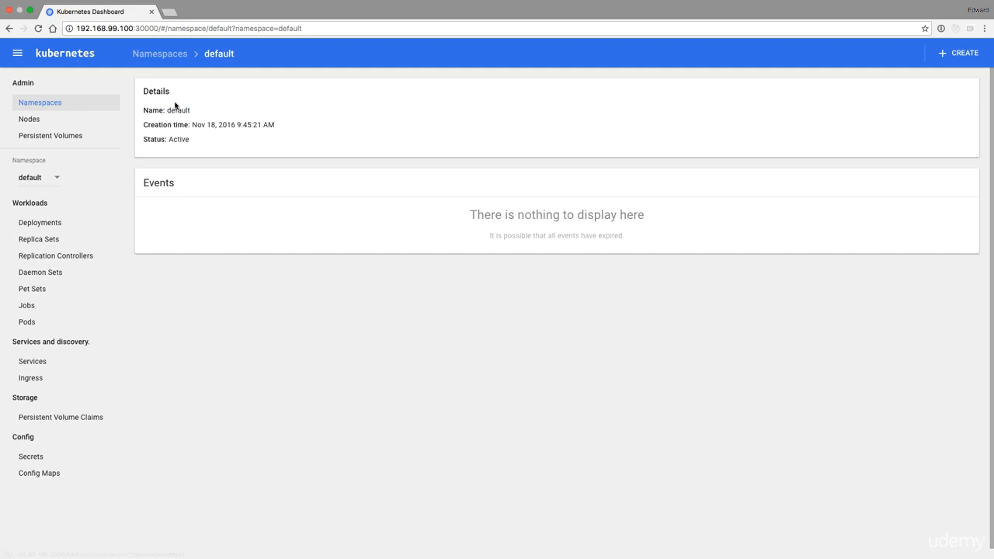
mouse_move(200, 155)
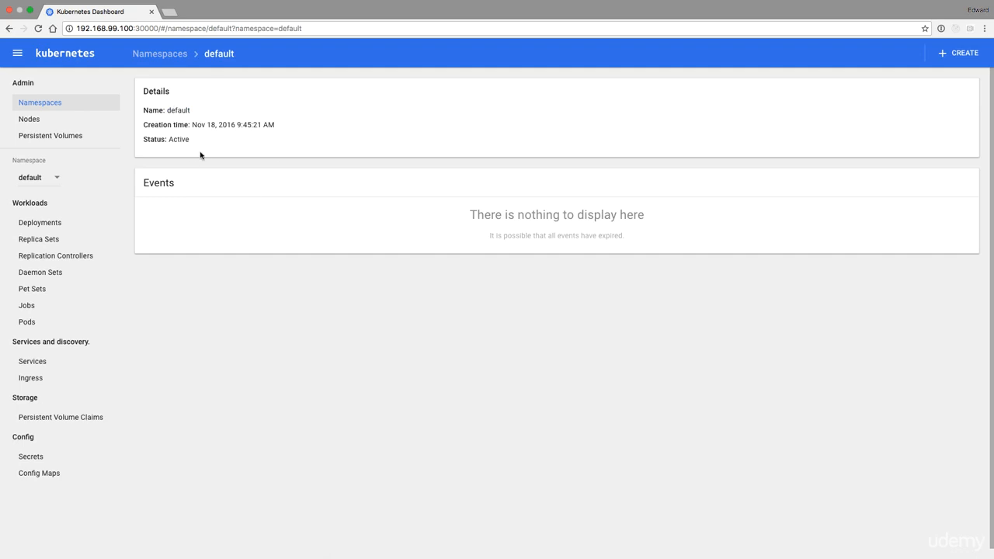
Go to Nodes and view the minikube node's details, highlighting its 1.955 Gi memory value
click(28, 118)
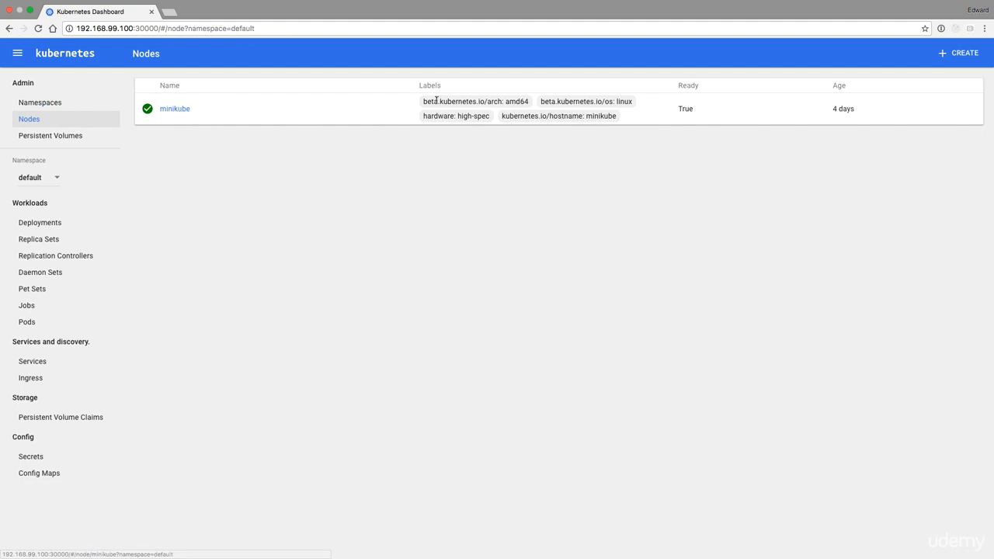
mouse_move(208, 127)
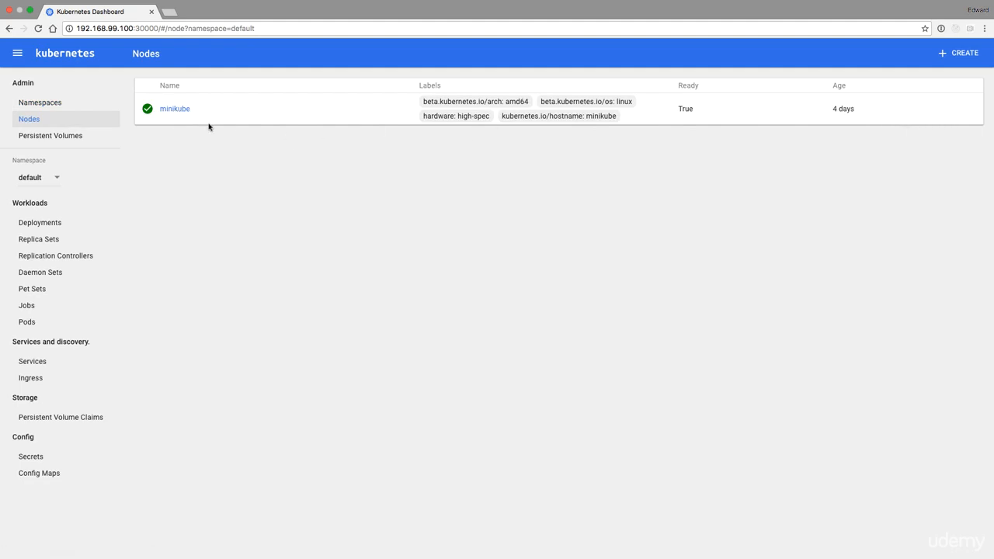
click(174, 108)
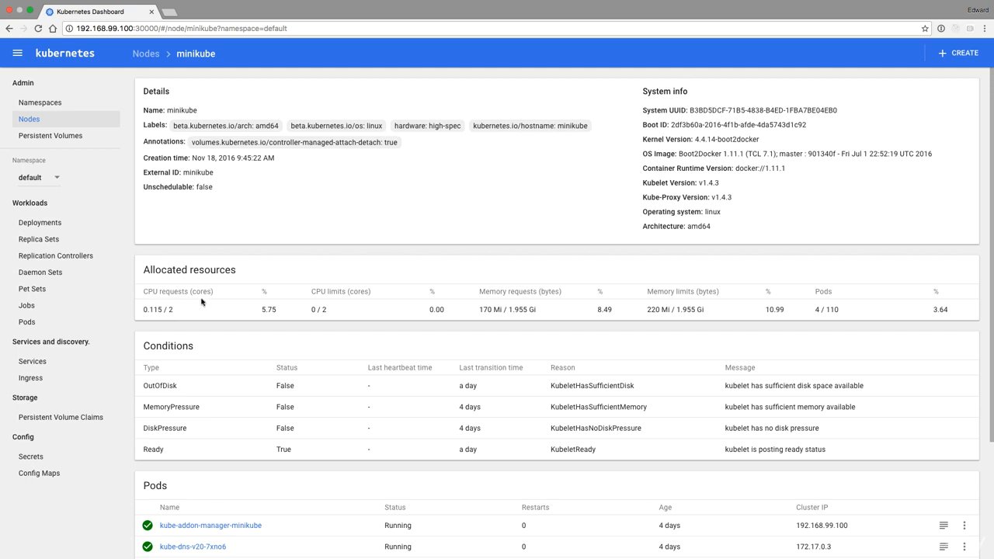
mouse_move(151, 295)
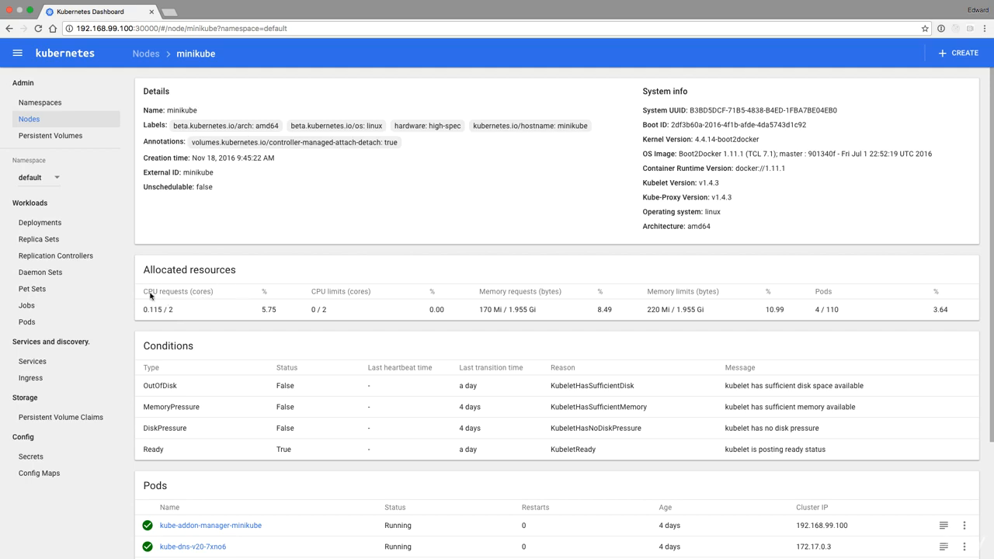
mouse_move(208, 301)
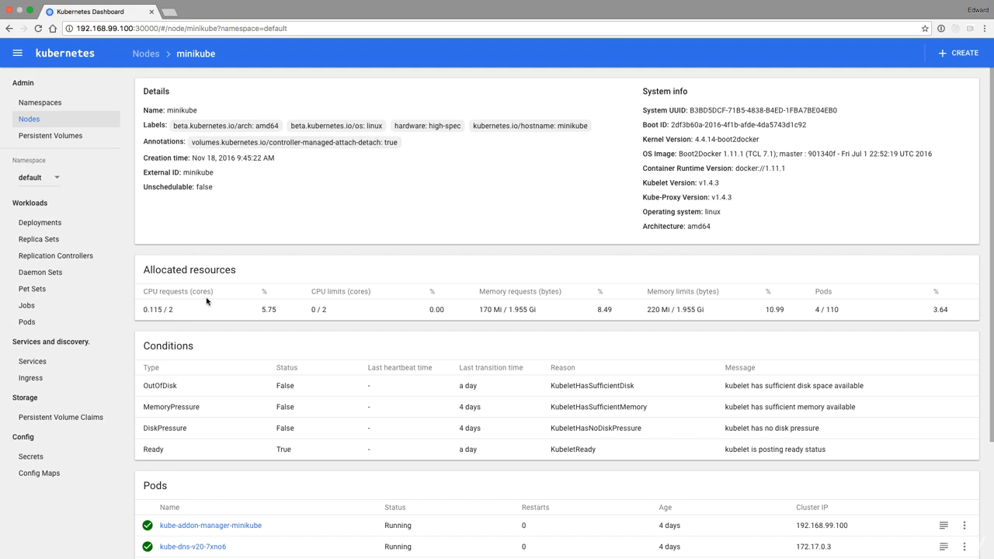
mouse_move(385, 306)
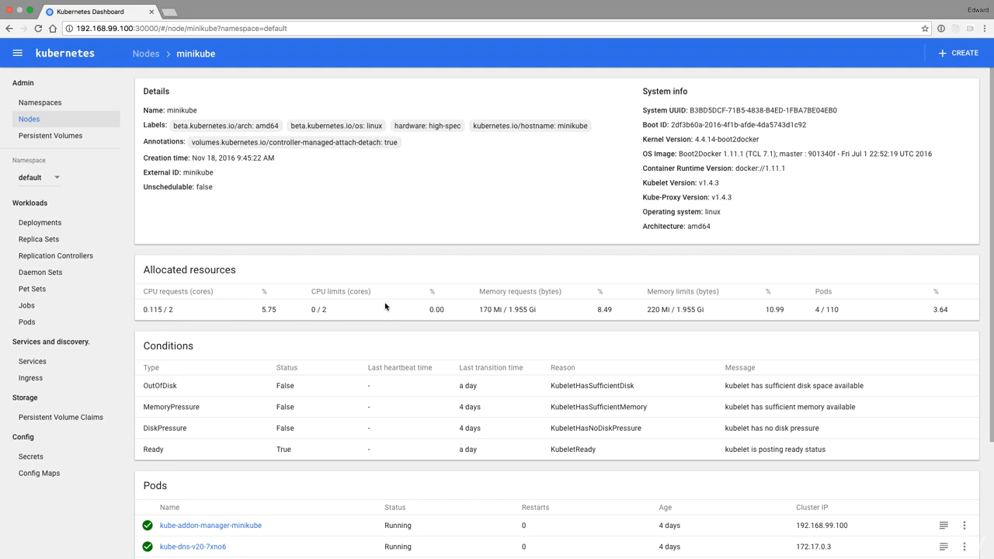
double_click(522, 309)
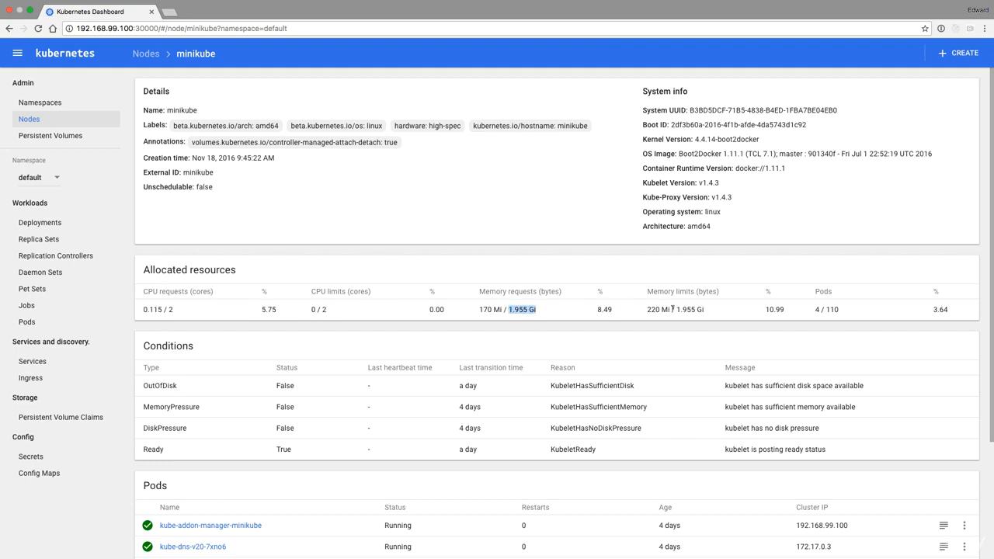
mouse_move(818, 307)
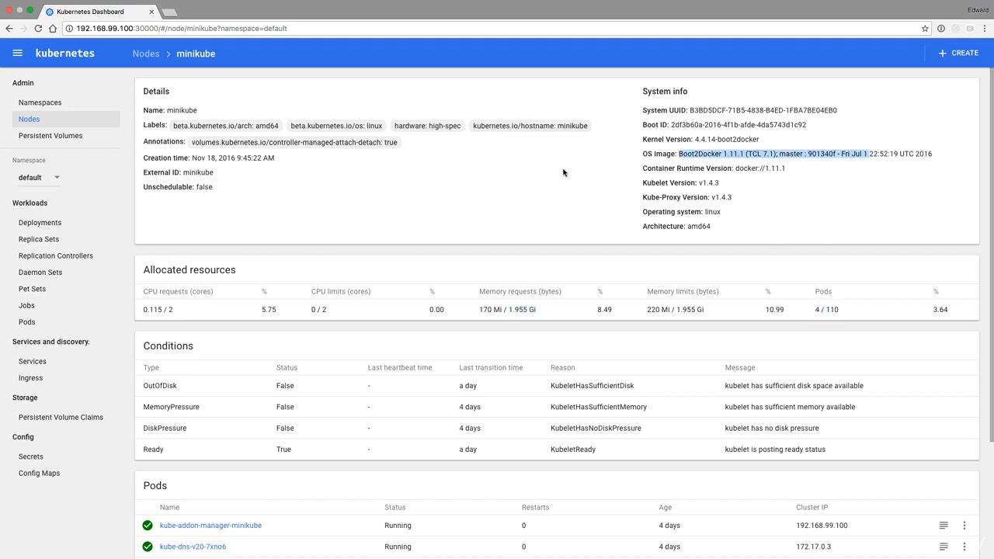
mouse_move(40, 222)
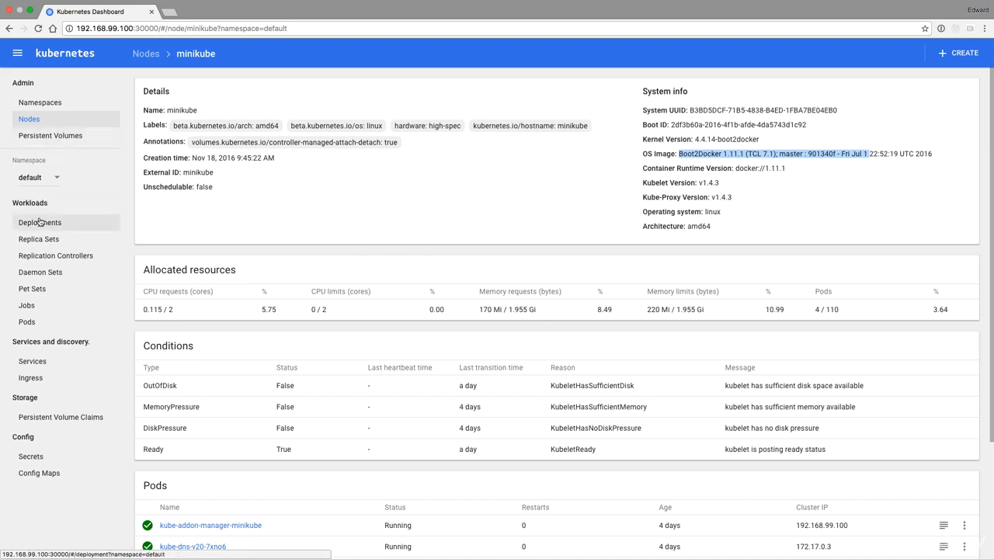
click(41, 224)
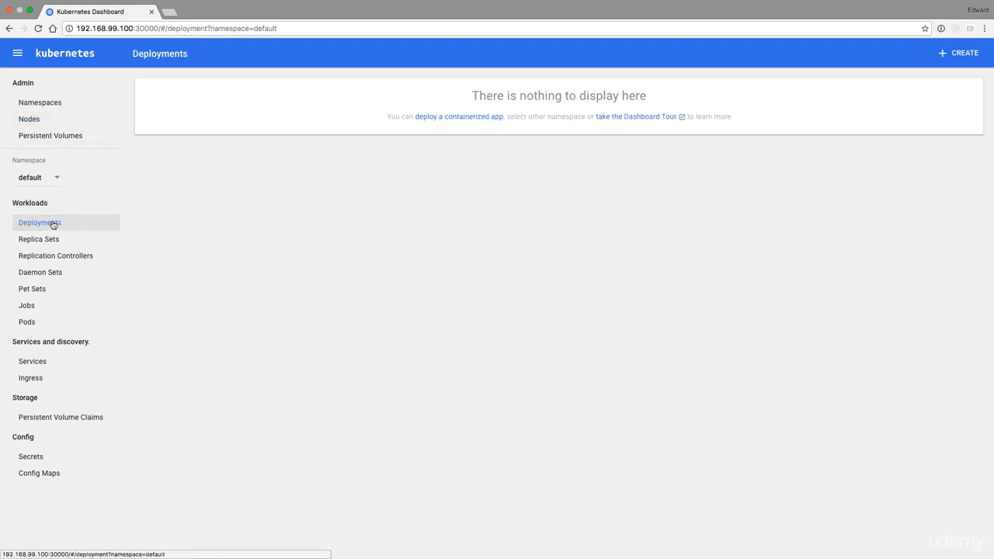
mouse_move(56, 254)
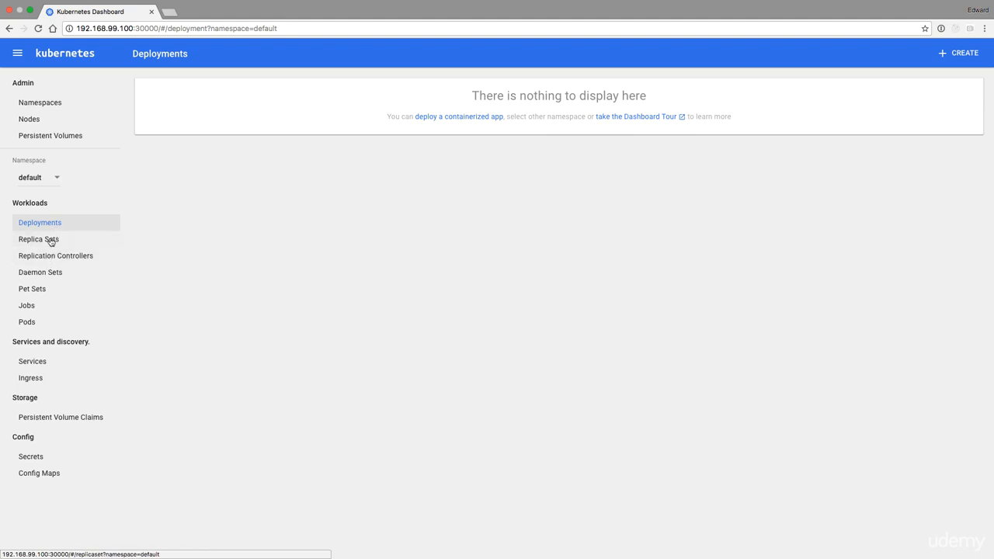
mouse_move(27, 322)
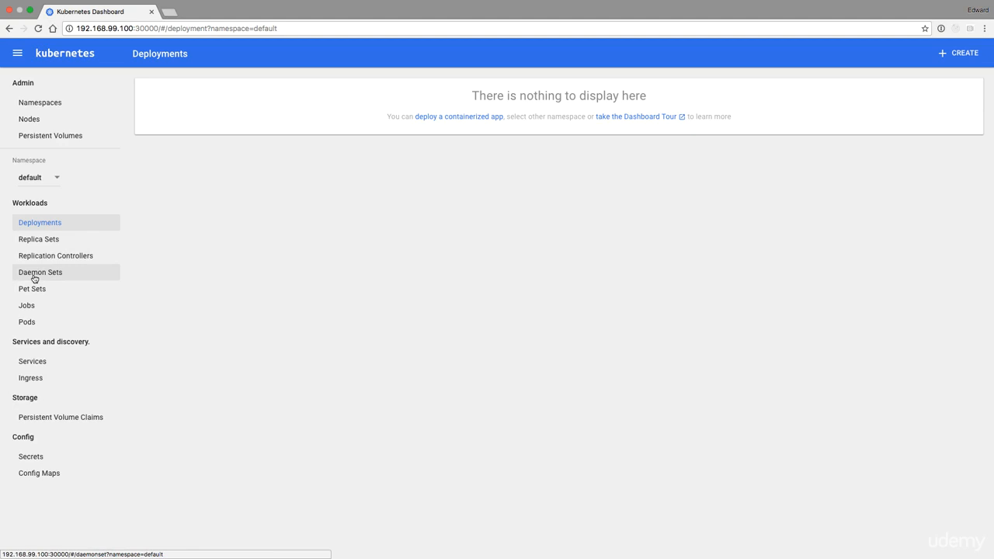
mouse_move(44, 272)
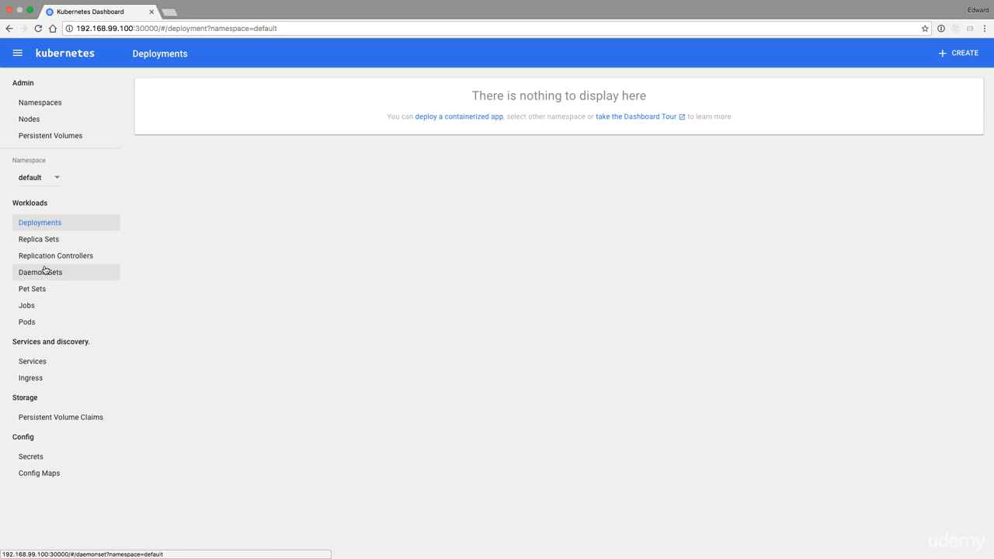
mouse_move(31, 377)
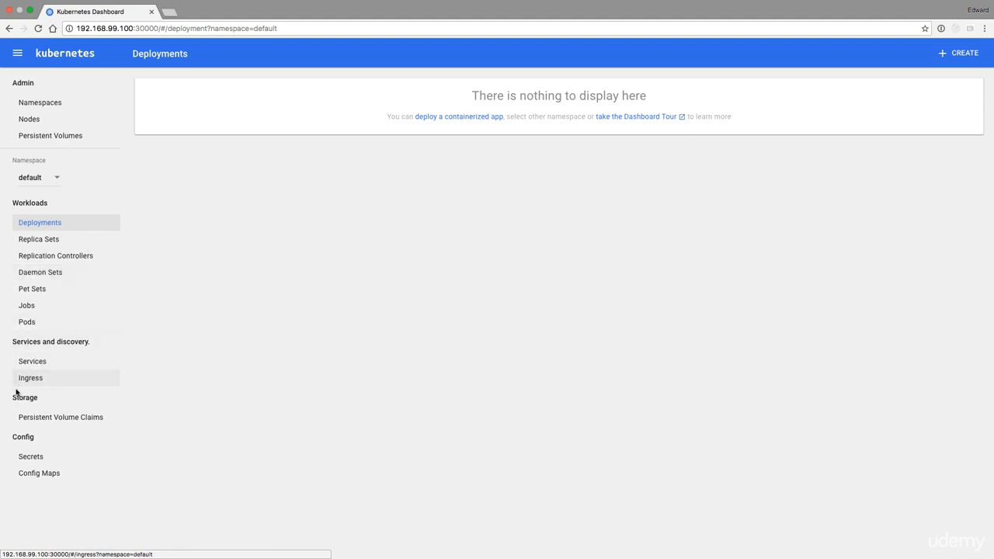
mouse_move(60, 416)
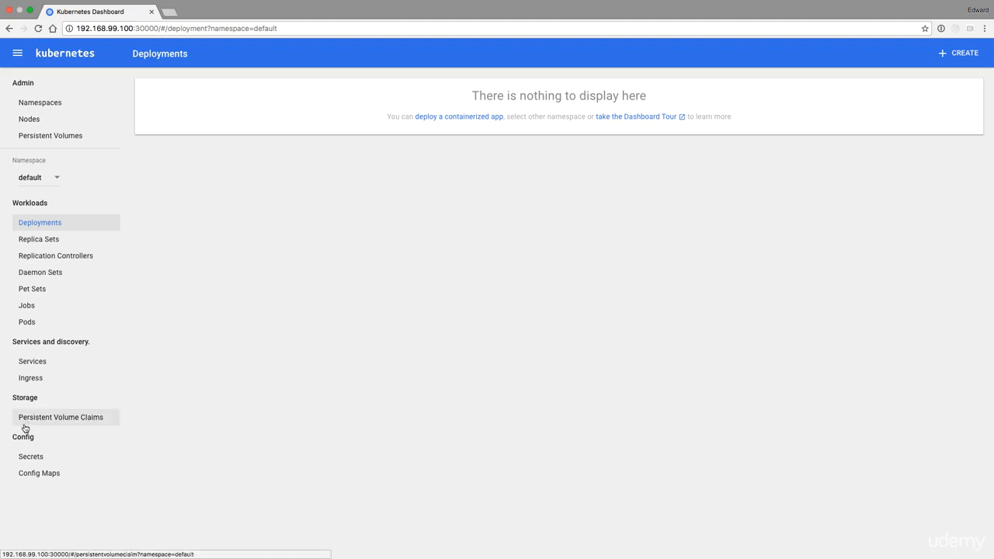
mouse_move(31, 379)
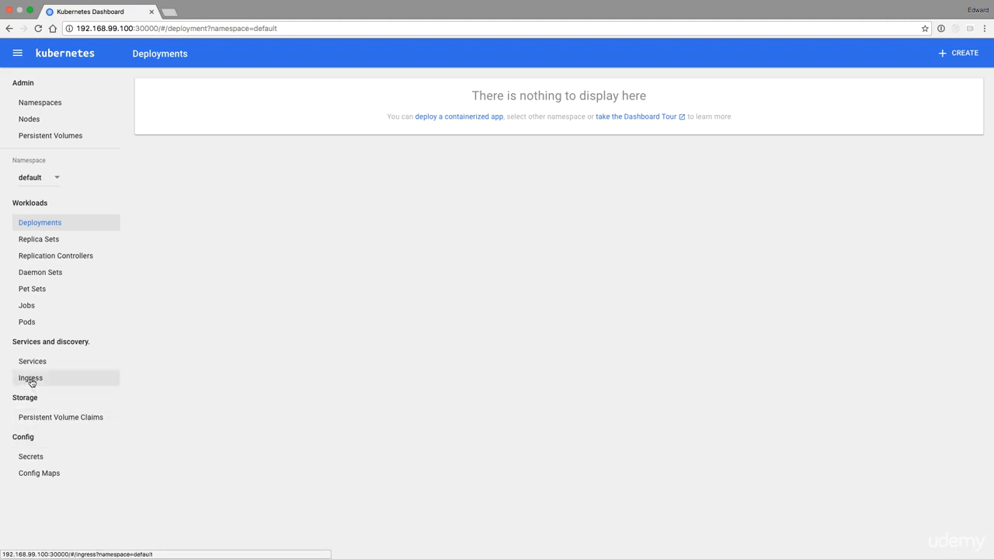
mouse_move(61, 416)
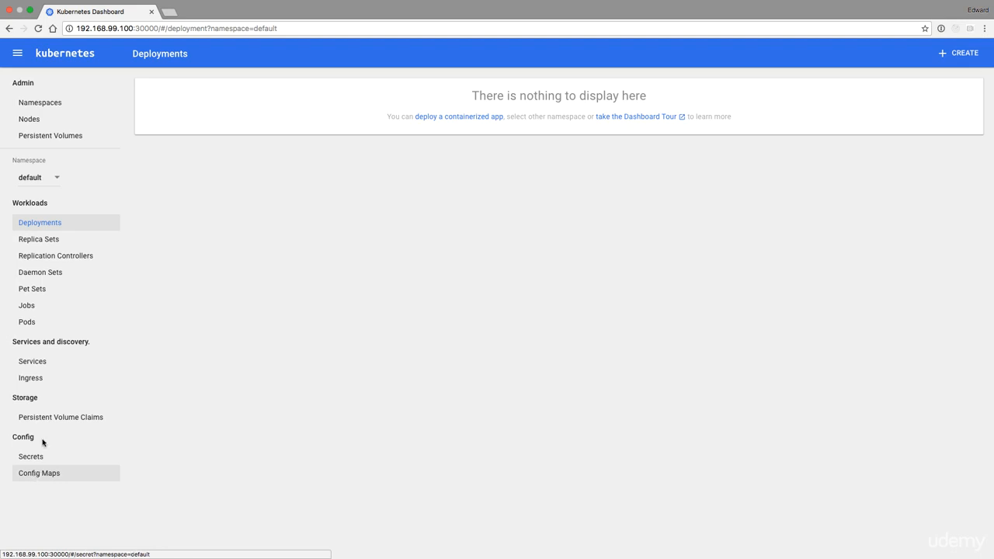
mouse_move(956, 59)
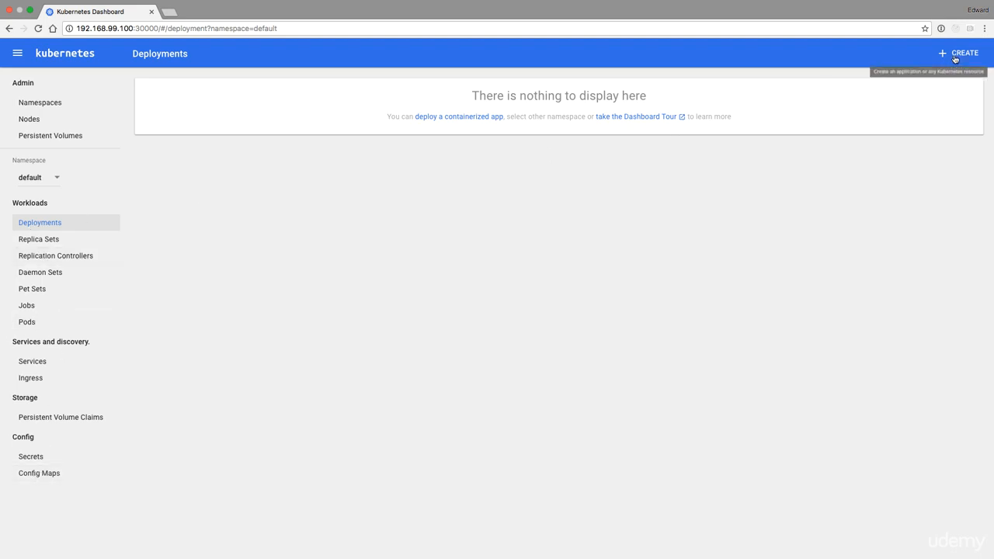
Start creating a new app and choose to deploy it from a YAML or JSON file
click(964, 53)
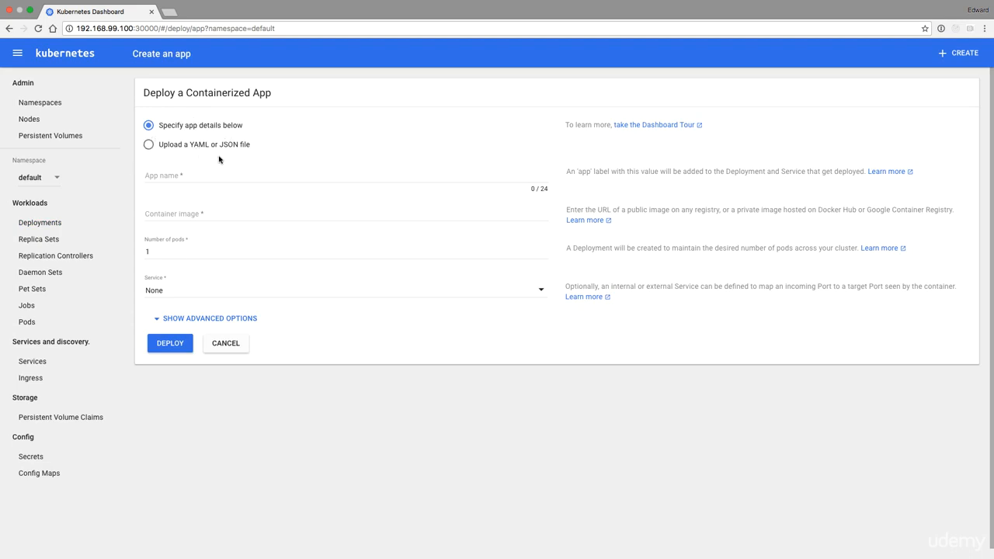
click(149, 144)
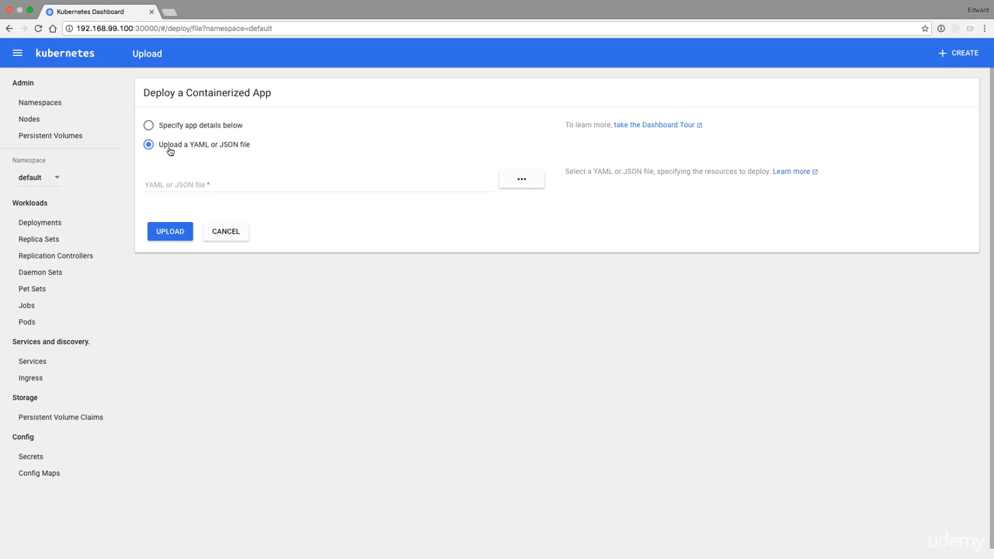
mouse_move(199, 152)
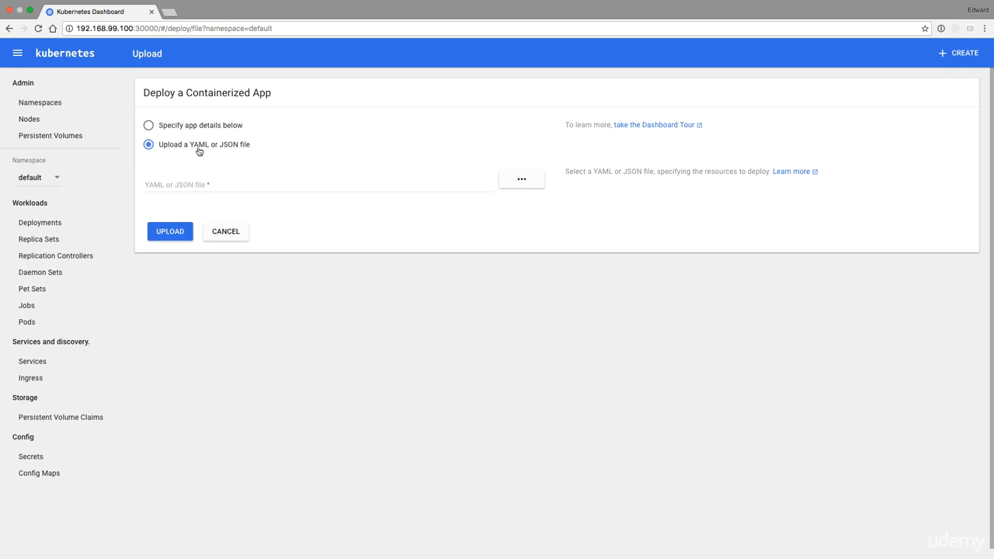
mouse_move(230, 149)
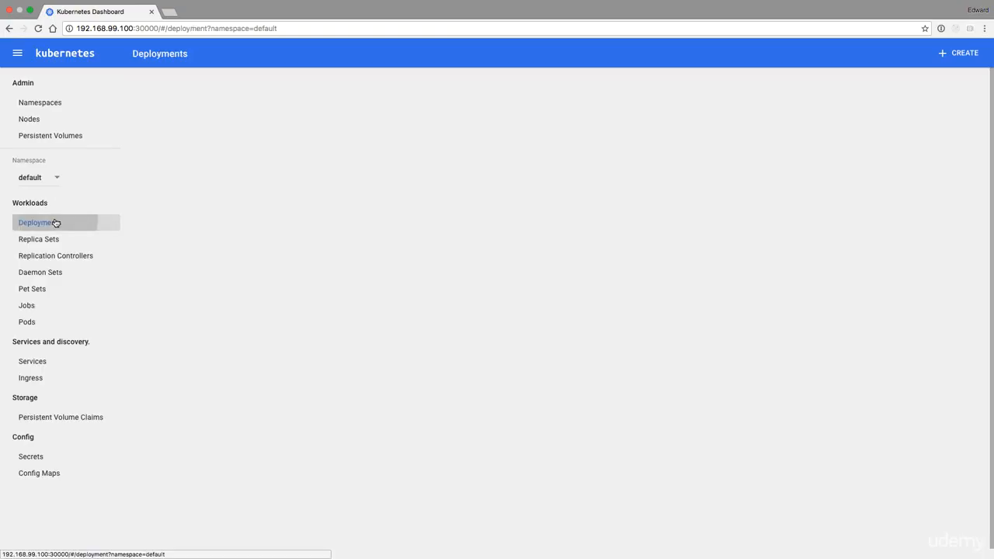
View the helloworld-deployment details page from the deployments list
click(41, 222)
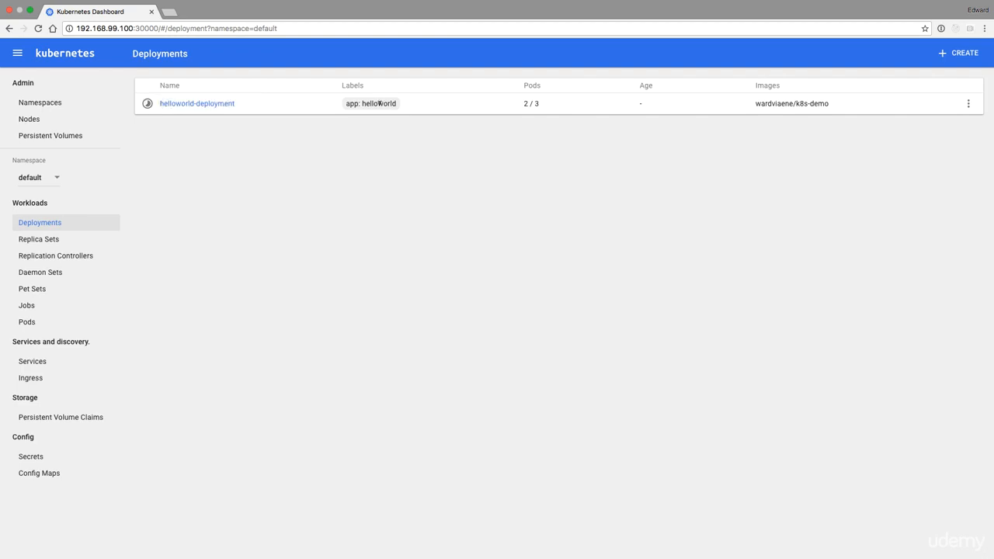
mouse_move(118, 103)
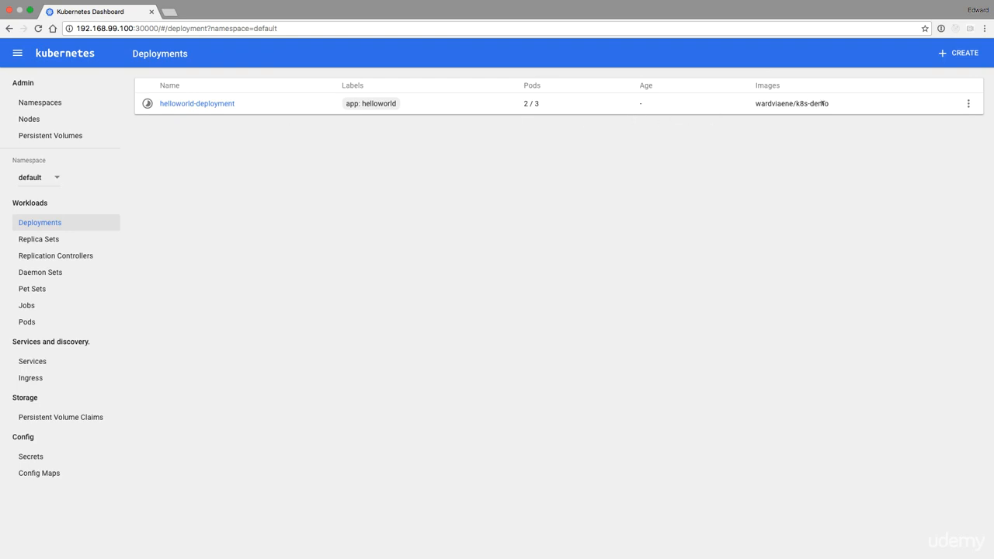
click(196, 102)
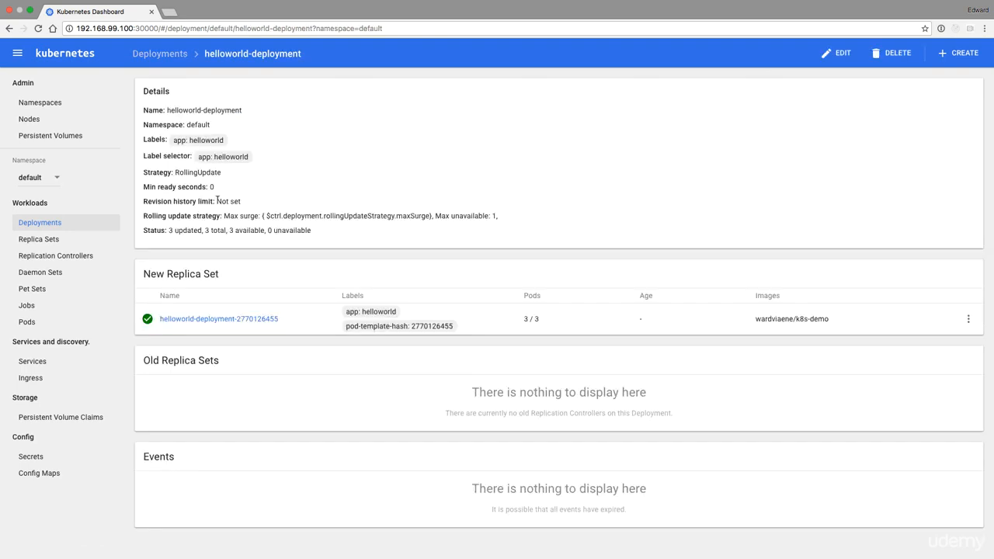
mouse_move(541, 325)
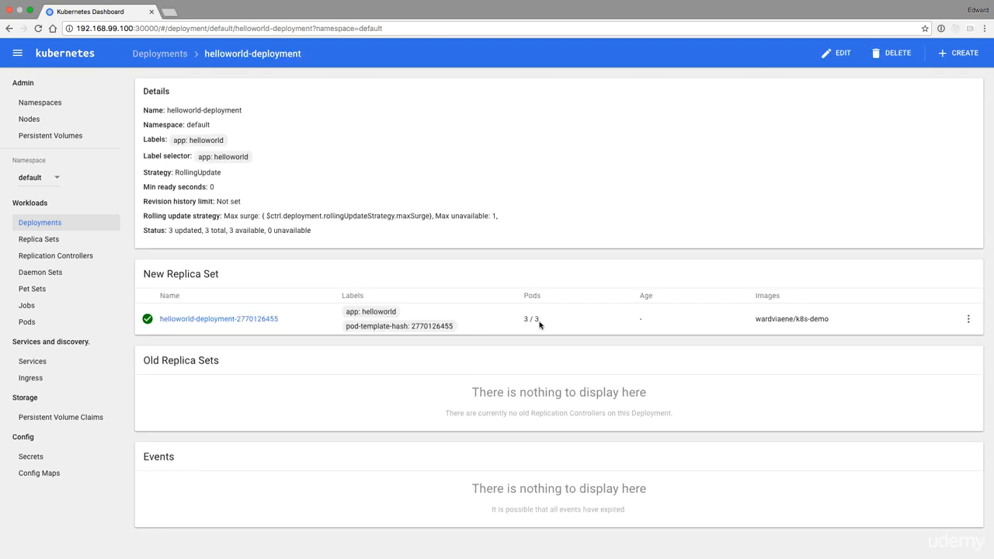
Delete the deployment's new replica set and confirm, leaving 0 available and 3 unavailable
click(969, 319)
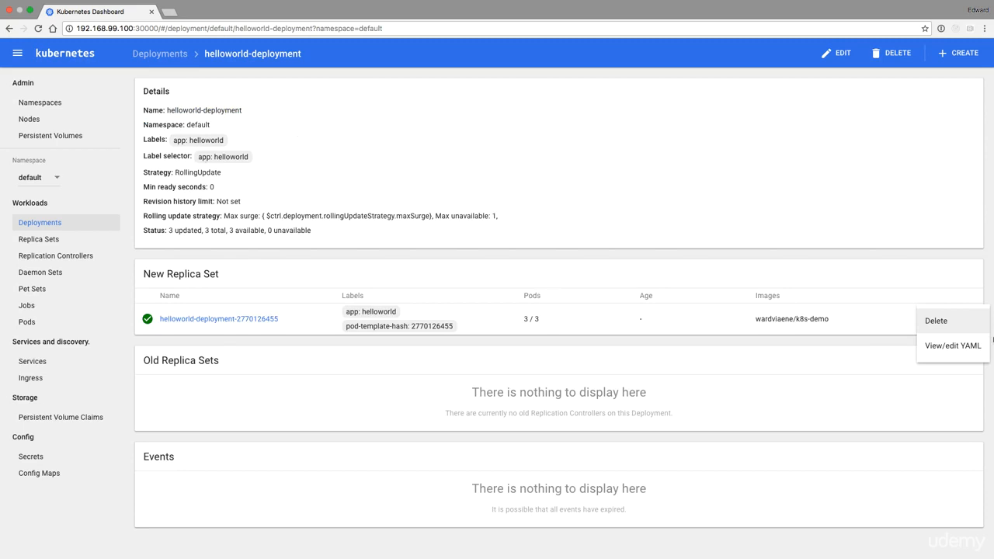
click(935, 320)
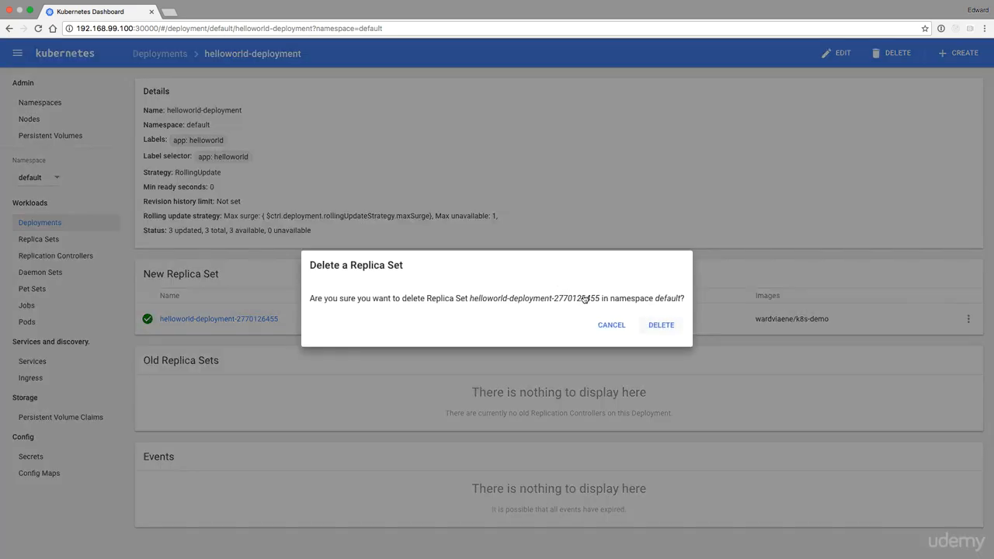
click(612, 324)
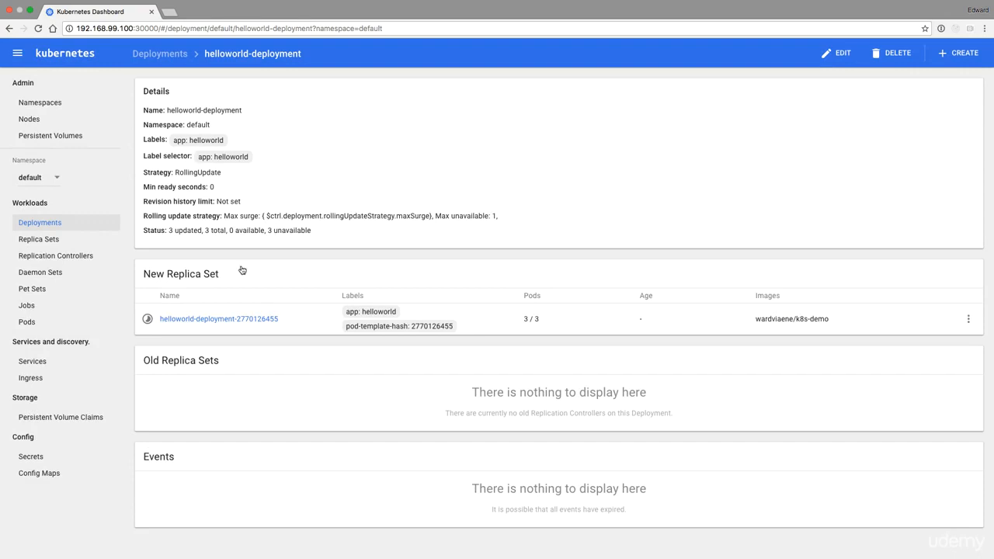
Return to the deployments list showing helloworld-deployment with 4/3 pods respawning
click(158, 53)
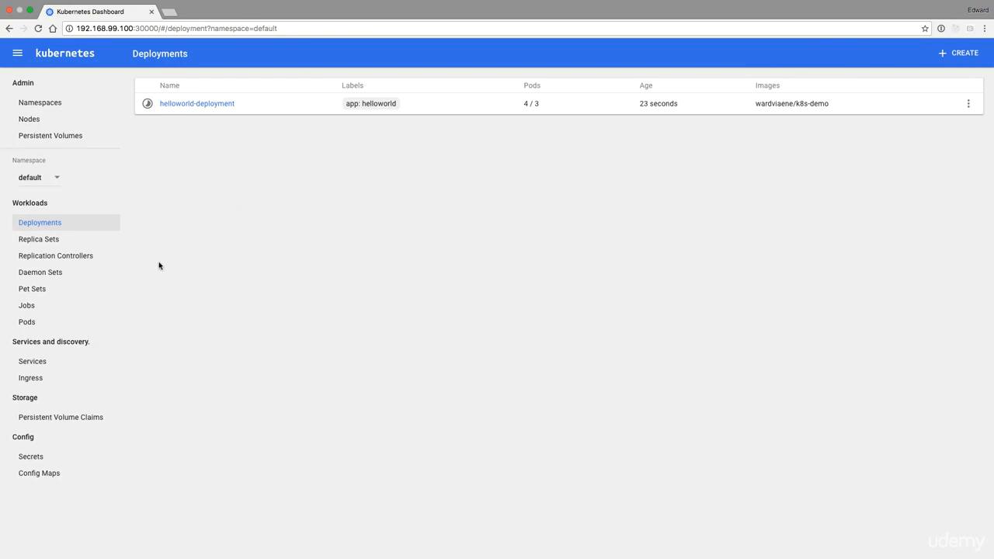
mouse_move(157, 265)
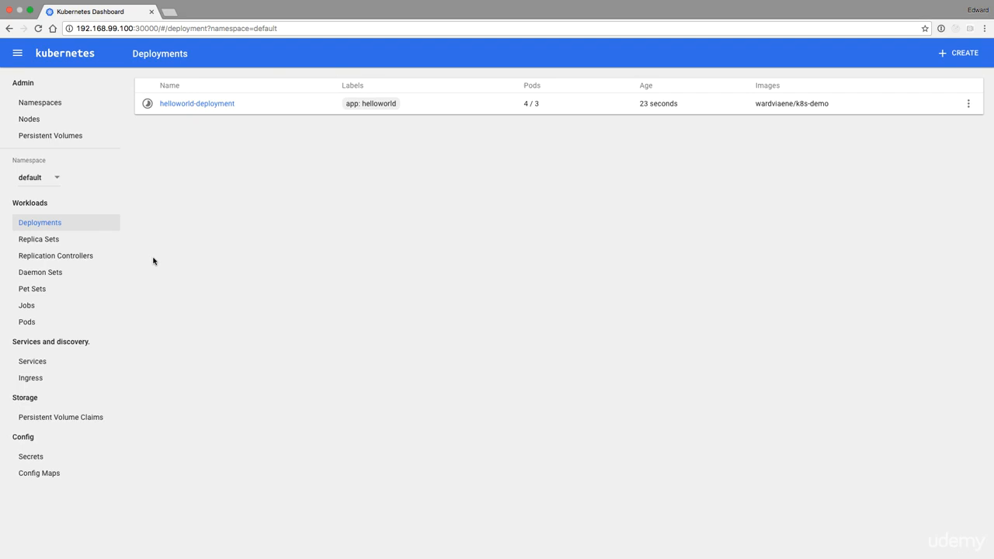
mouse_move(162, 261)
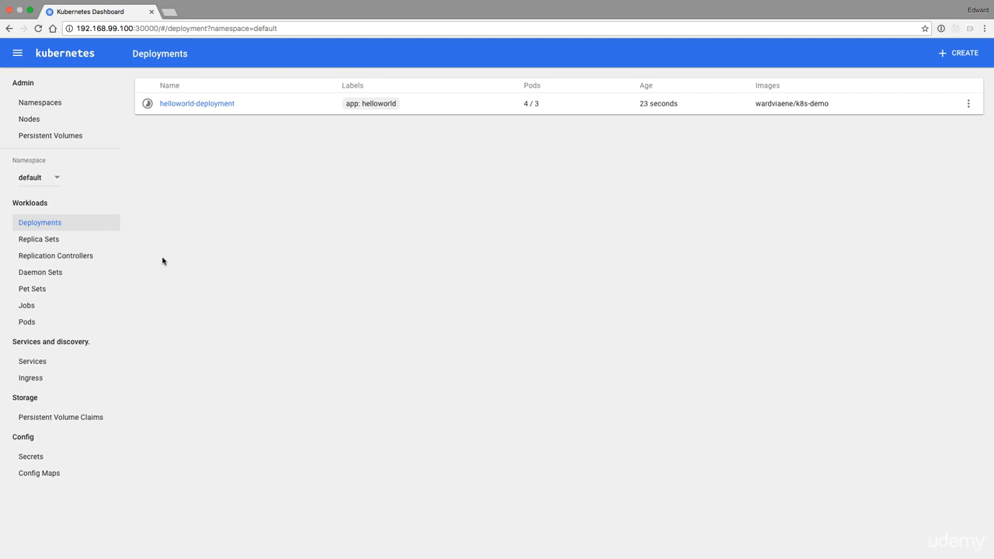